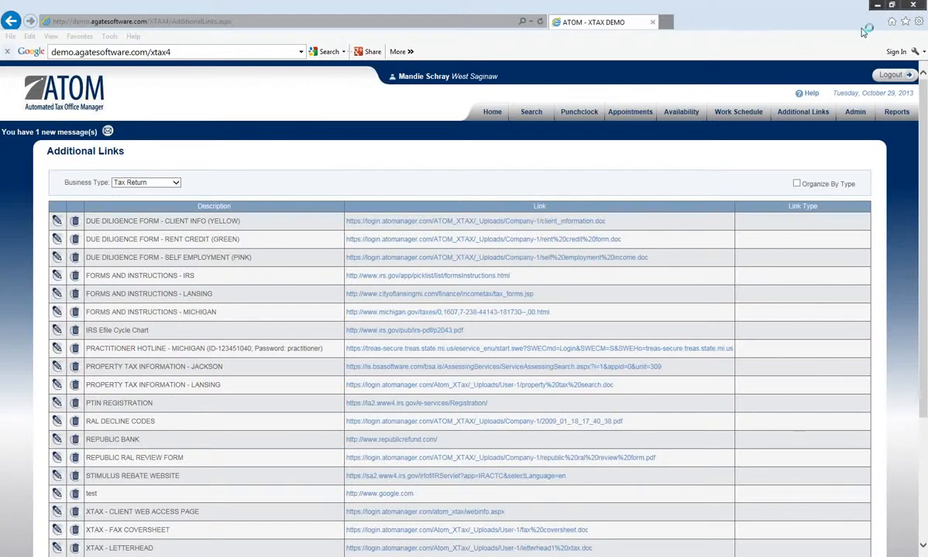
{"action": "mouse_move", "coordinate": [873, 35]}
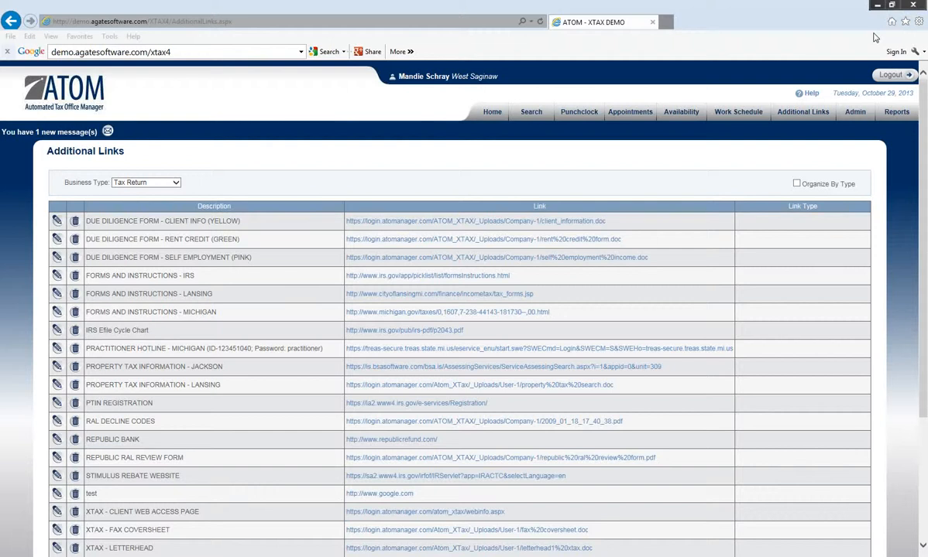
{"action": "mouse_move", "coordinate": [258, 380]}
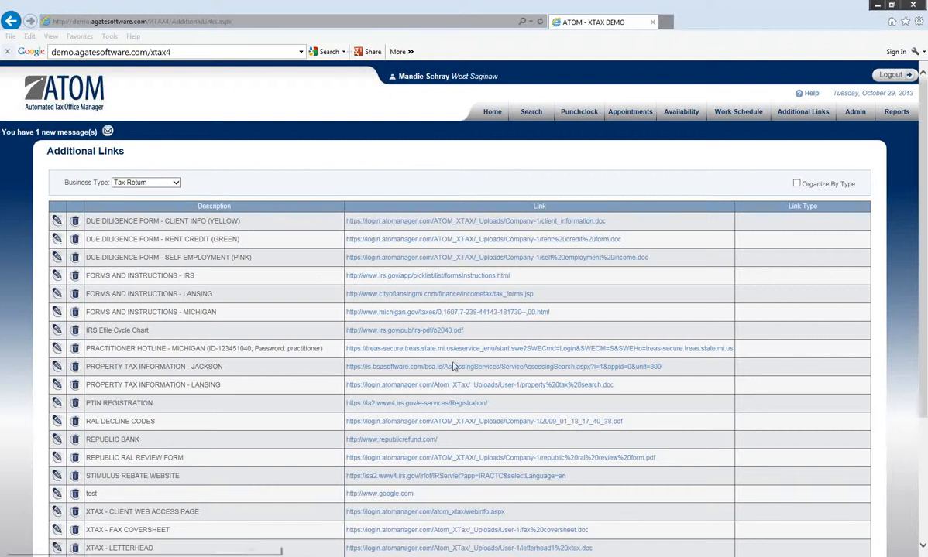
{"action": "mouse_move", "coordinate": [854, 112]}
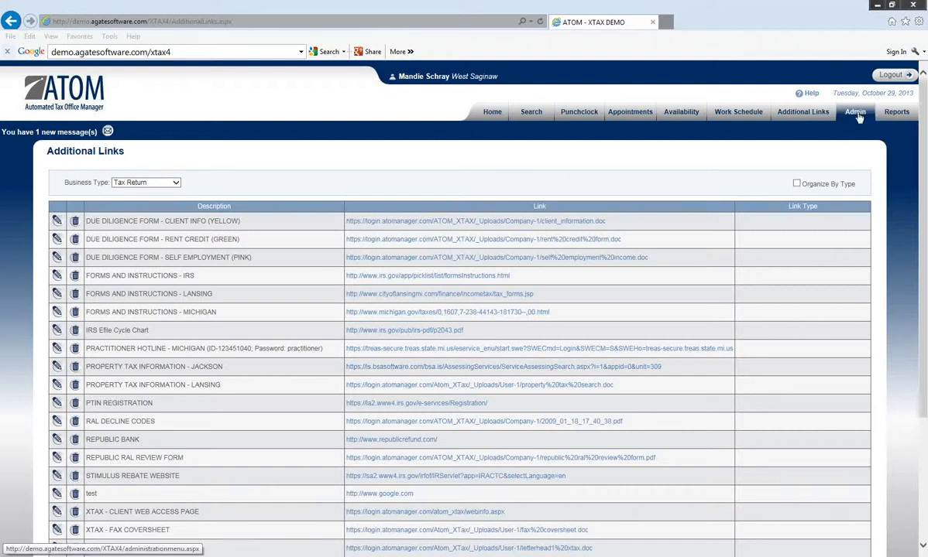
Reach Admin > Additional Link Types, listing 20 Problems Docs, Misc Documents and Tax Documents.
{"action": "left_click", "coordinate": [854, 112]}
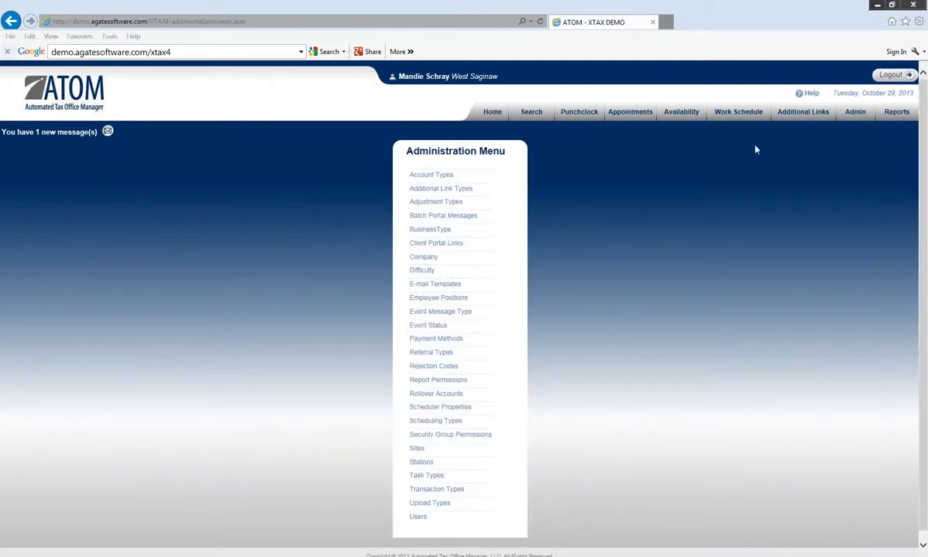
{"action": "left_click", "coordinate": [440, 188]}
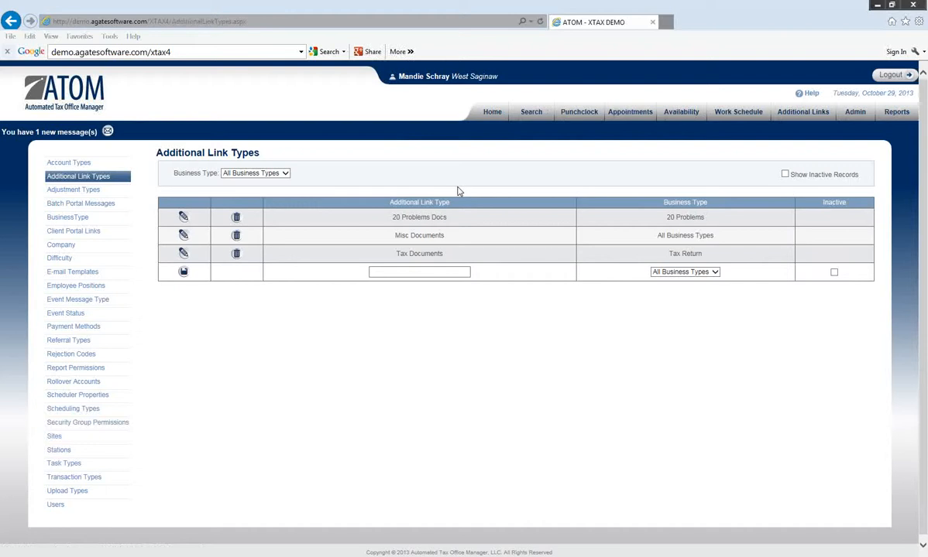
{"action": "mouse_move", "coordinate": [451, 234]}
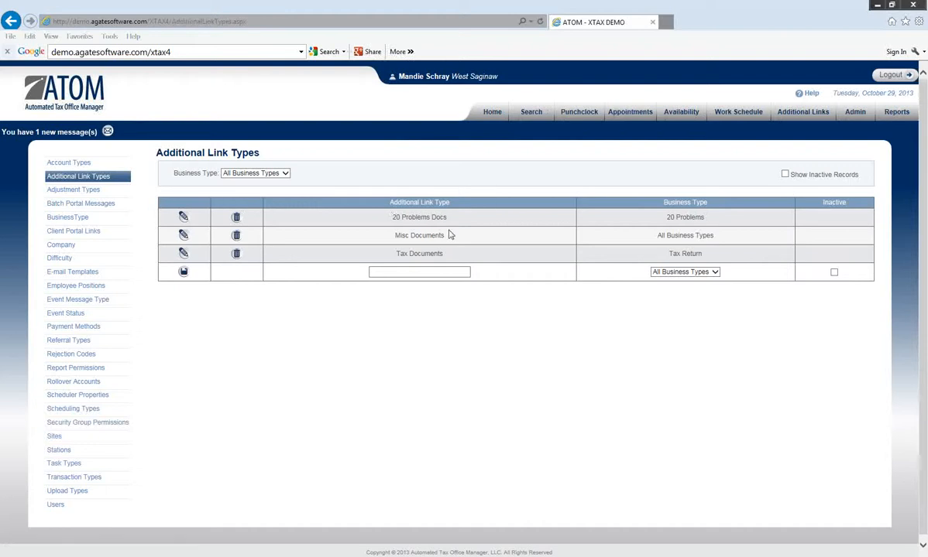
{"action": "mouse_move", "coordinate": [429, 250]}
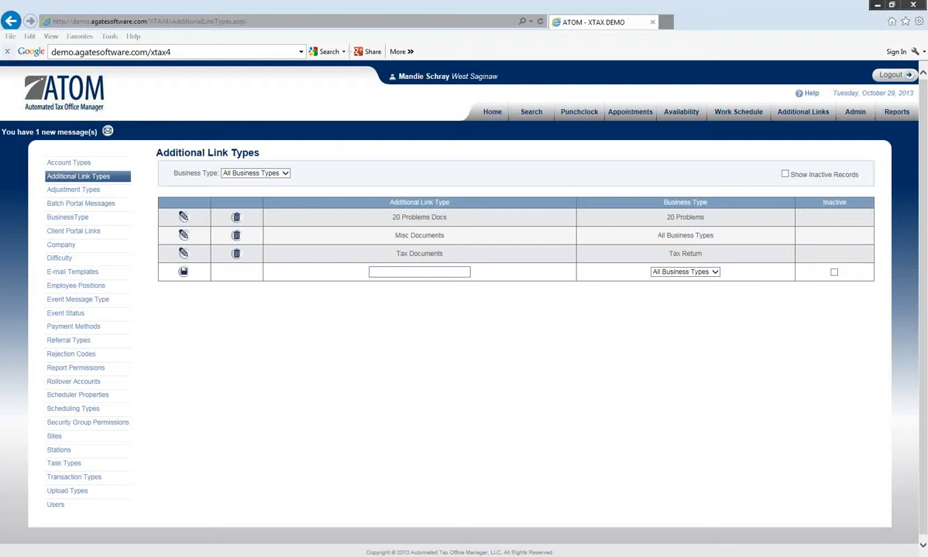
{"action": "left_click", "coordinate": [419, 272]}
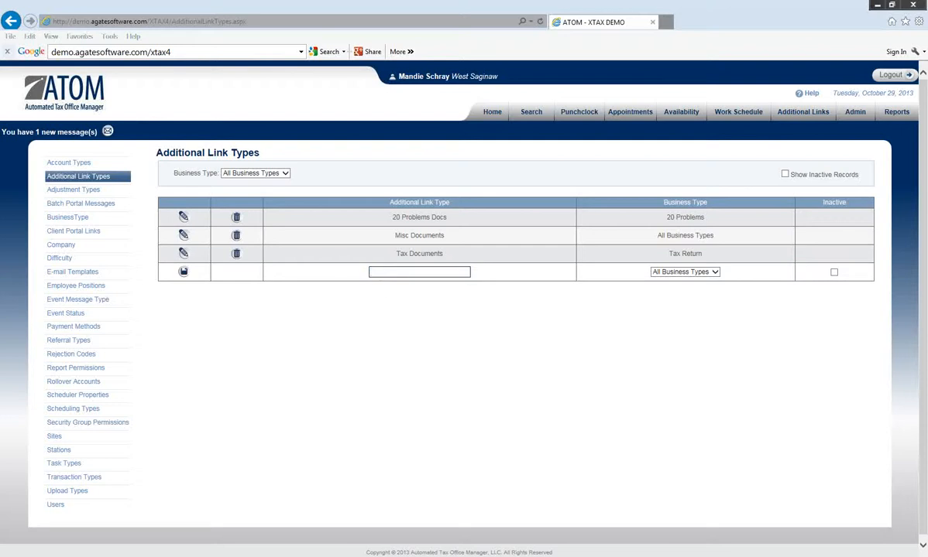
Save a new link type 'X-tax - forms' applying to All Business Types.
{"action": "type", "text": "X-tax"}
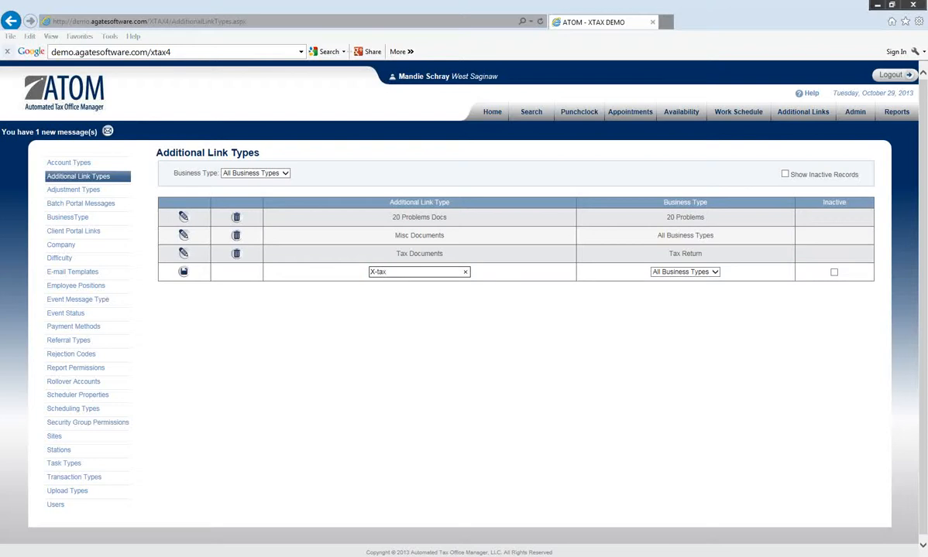
{"action": "type", "text": "-"}
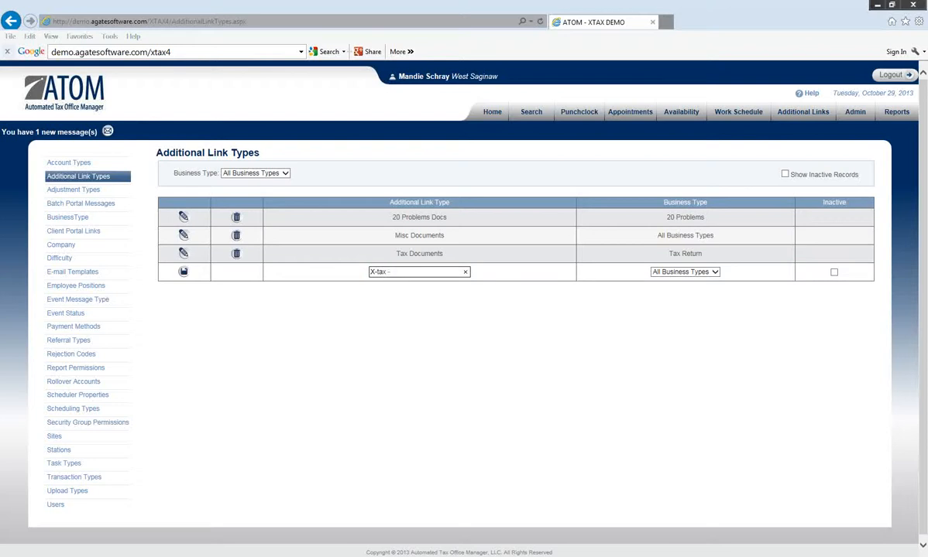
{"action": "type", "text": "forms"}
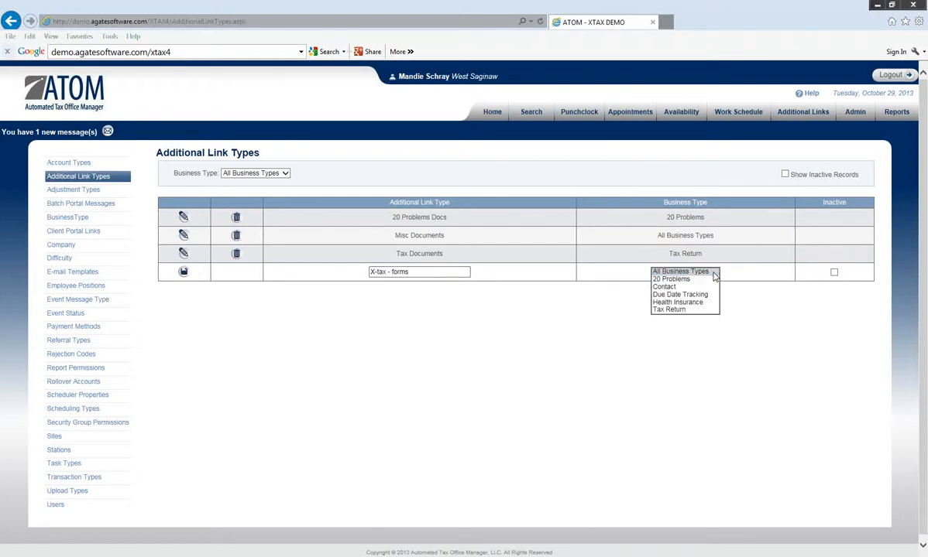
{"action": "left_click", "coordinate": [684, 271]}
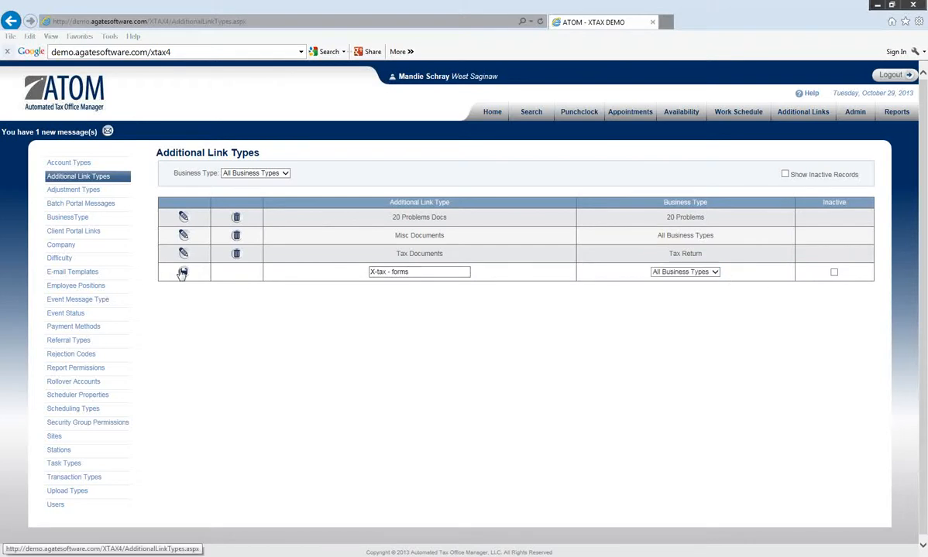
{"action": "left_click", "coordinate": [182, 272]}
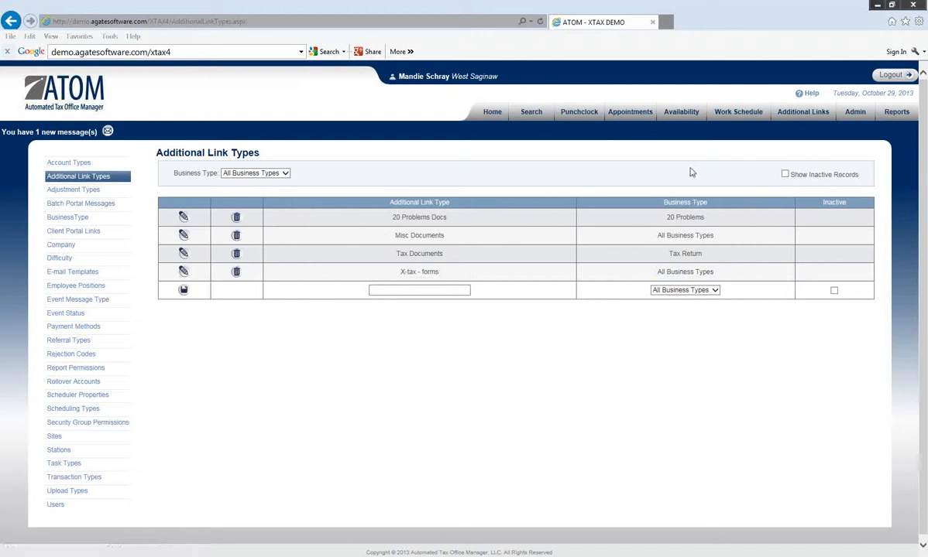
{"action": "mouse_move", "coordinate": [802, 111]}
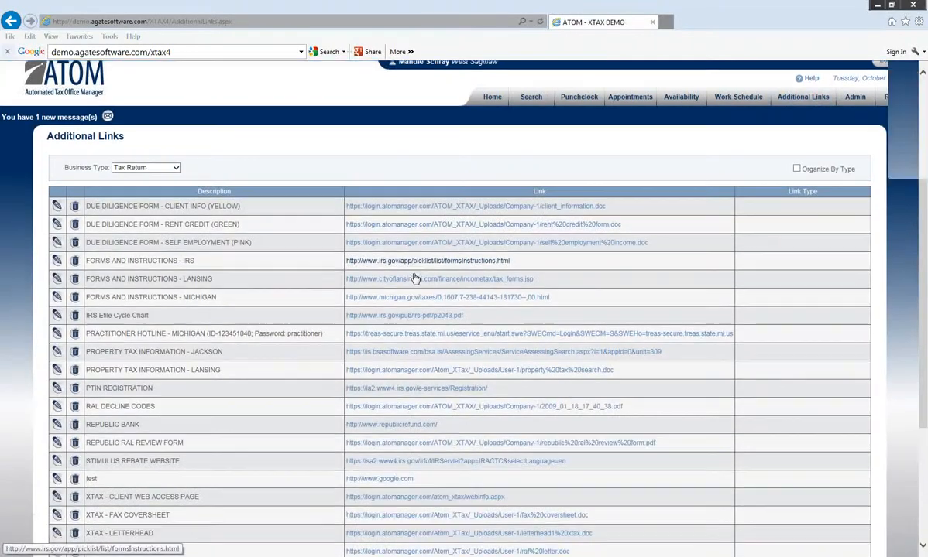
Assign the X-tax - forms link type to the XTAX - RAF SLIPS link.
{"action": "scroll", "scroll_direction": "down", "scroll_amount": 3}
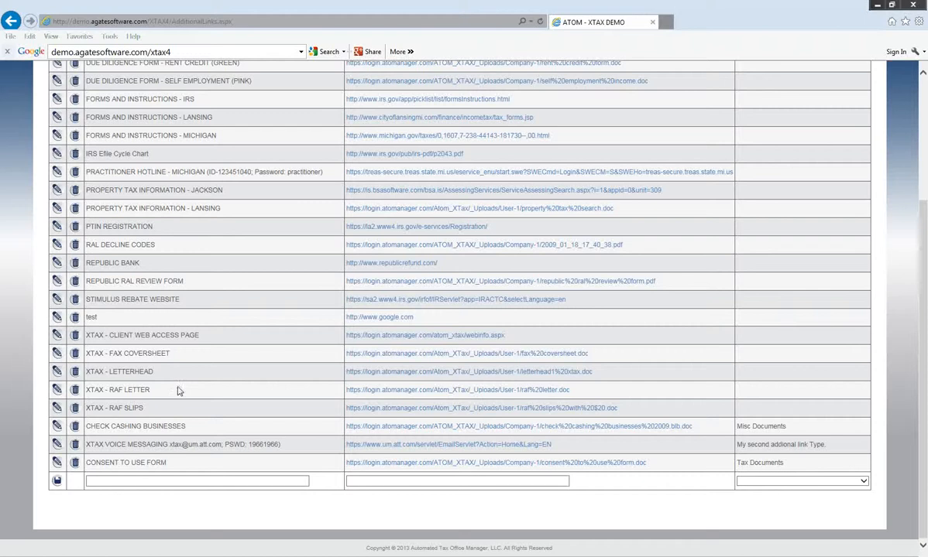
{"action": "scroll", "scroll_direction": "up", "scroll_amount": 3}
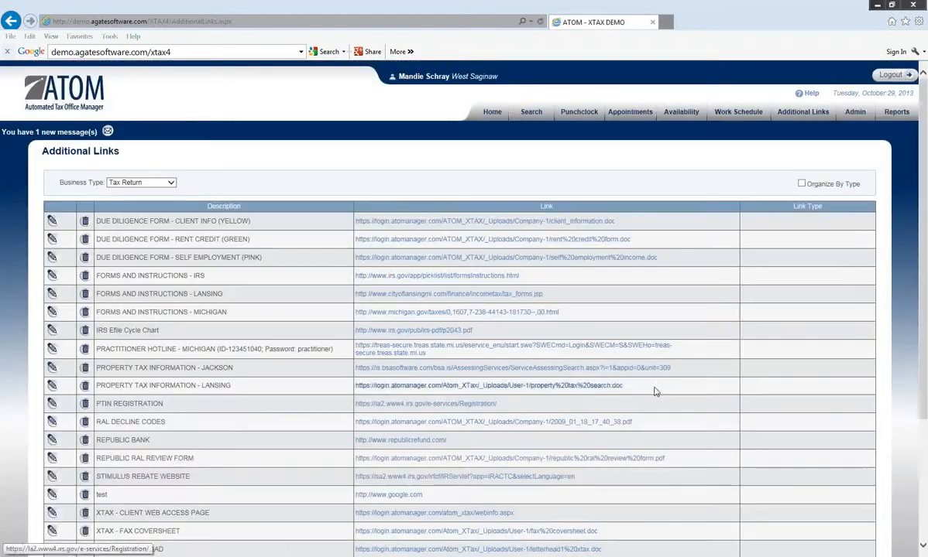
{"action": "scroll", "scroll_direction": "down", "scroll_amount": 3}
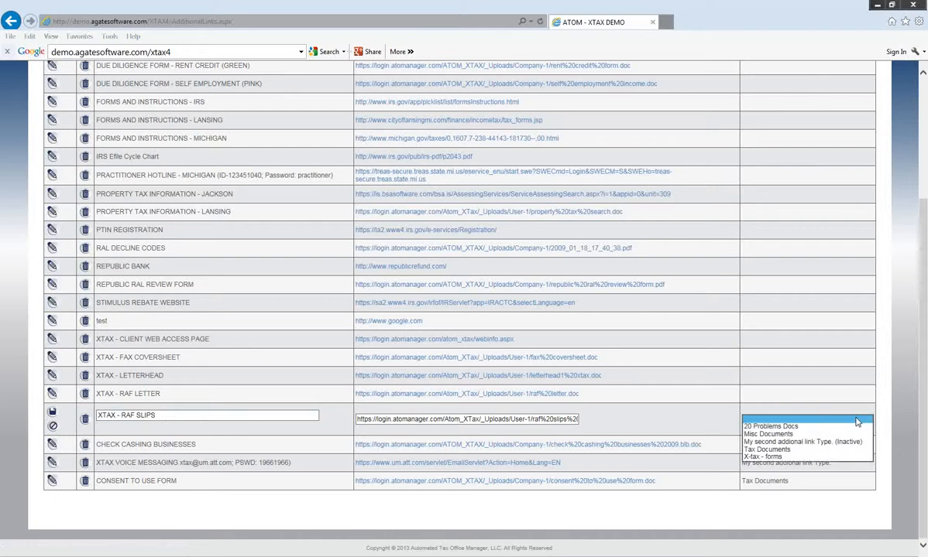
{"action": "left_click", "coordinate": [767, 457]}
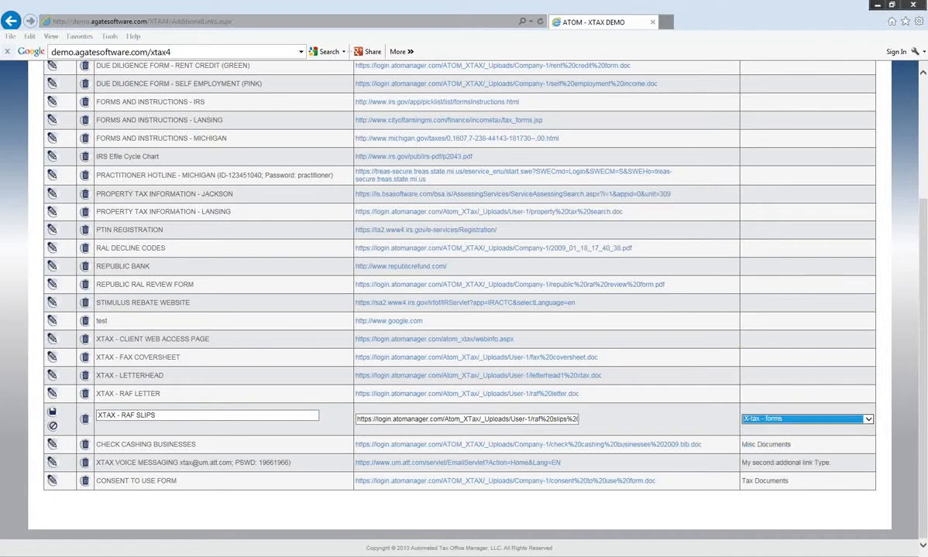
{"action": "mouse_move", "coordinate": [604, 368]}
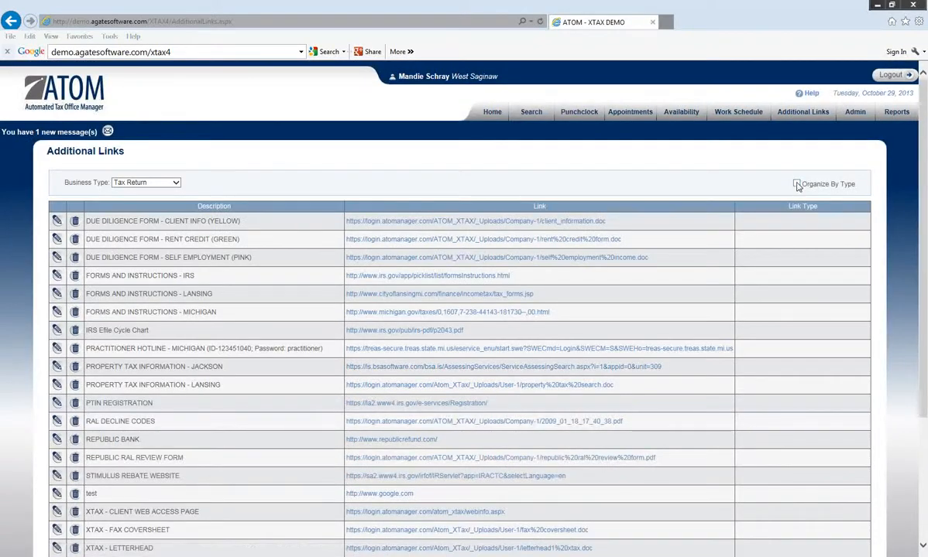
Enable Organize By Type so links group by type, X-tax - forms holding 2.
{"action": "left_click", "coordinate": [796, 183]}
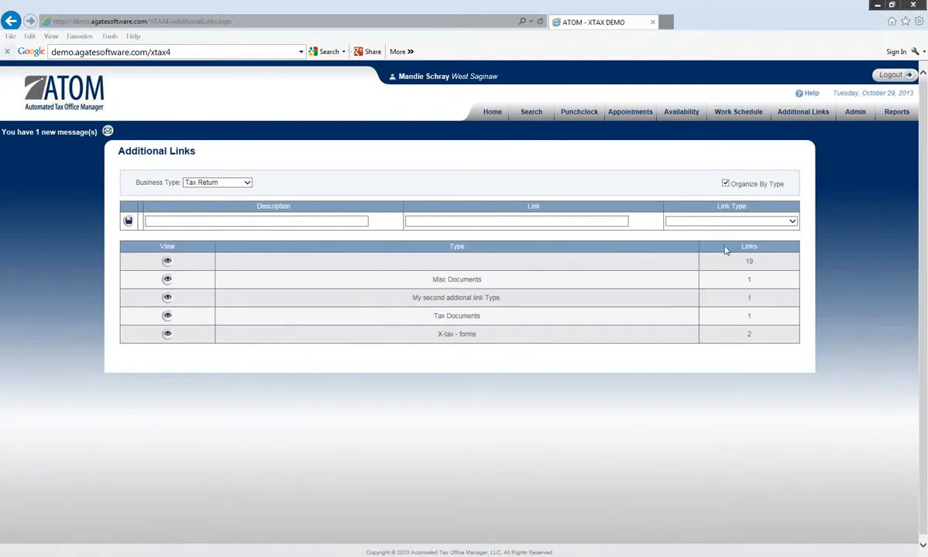
{"action": "mouse_move", "coordinate": [527, 335]}
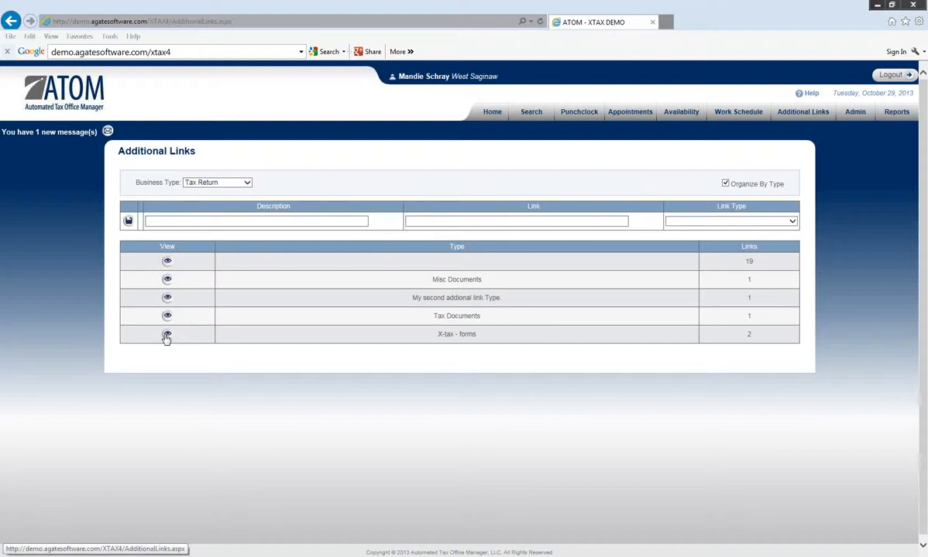
View the X-tax - forms group showing XTAX - RAF LETTER and XTAX - RAF SLIPS.
{"action": "left_click", "coordinate": [167, 336]}
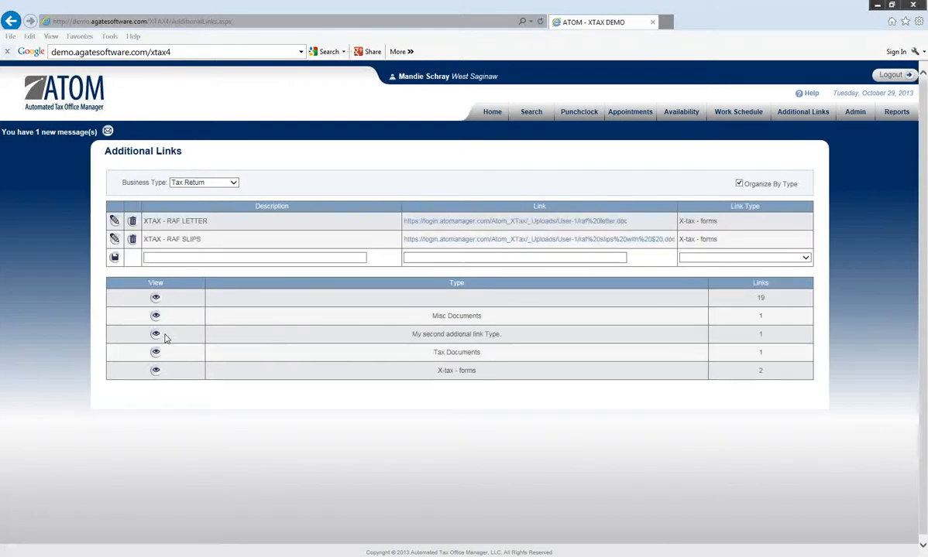
{"action": "mouse_move", "coordinate": [418, 244]}
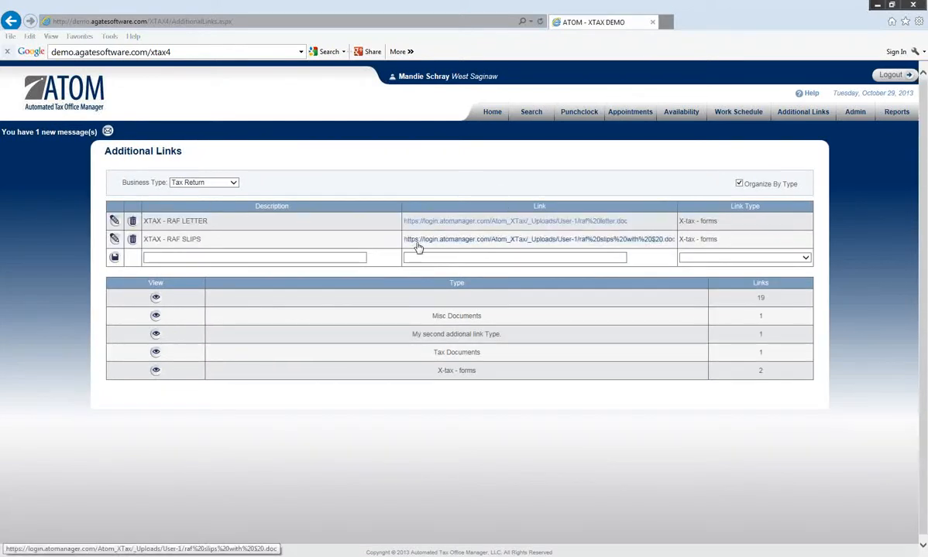